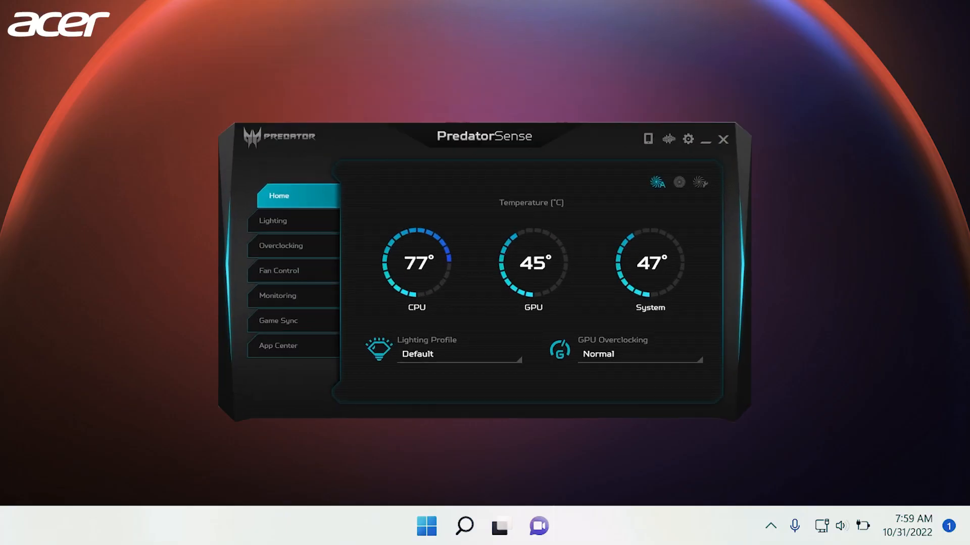
Step: Switch PredatorSense to the Lighting tab to view keyboard zone settings
click(279, 221)
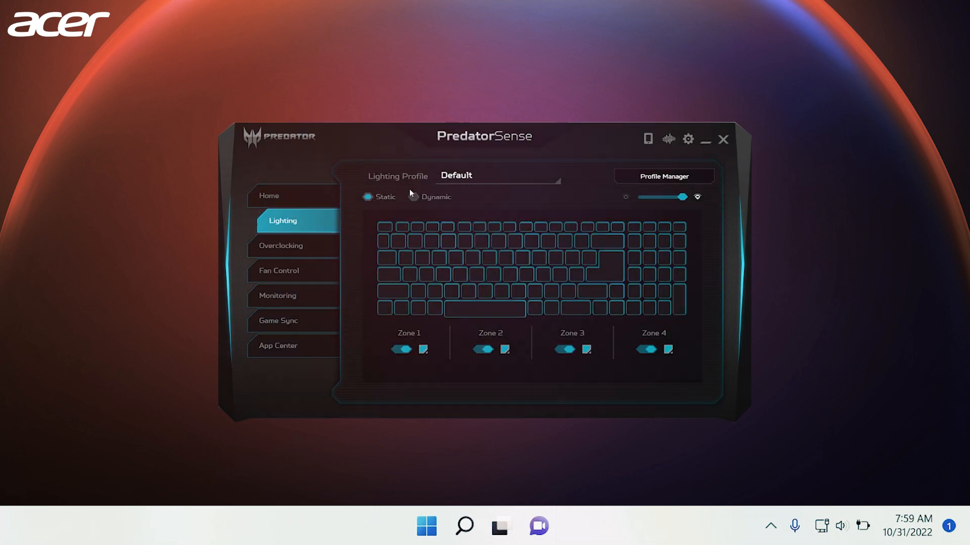
click(723, 140)
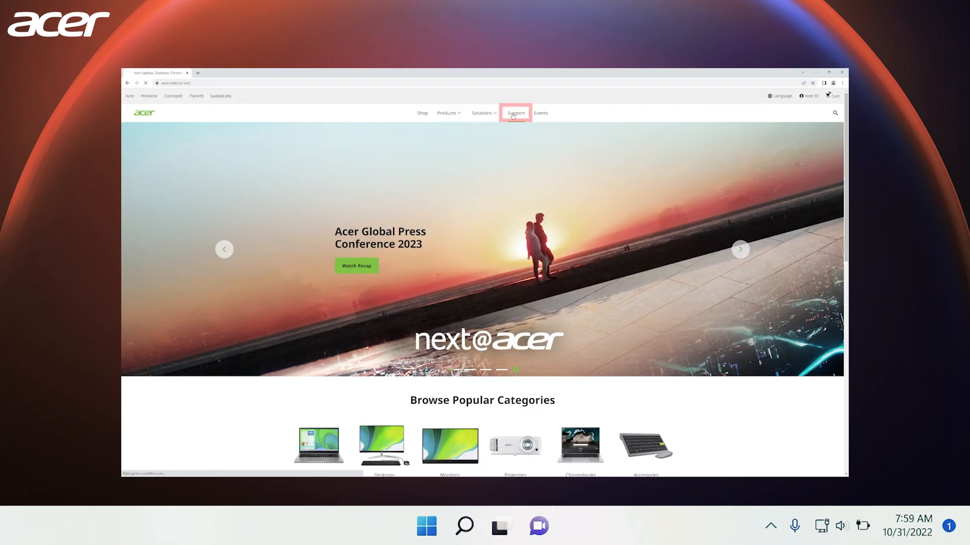
Step: Look up the Predator PH317-53 in Drivers and Manuals and browse its Application downloads
click(516, 113)
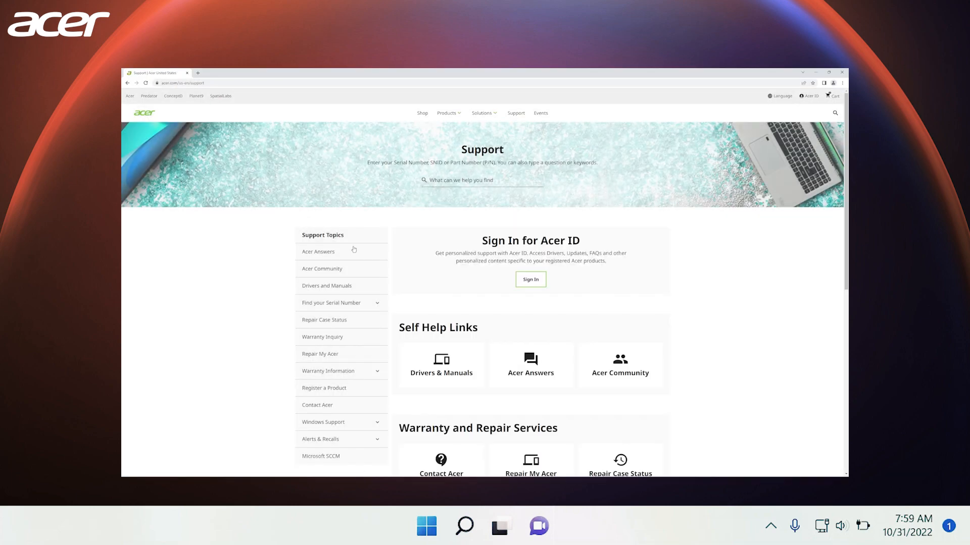
click(326, 286)
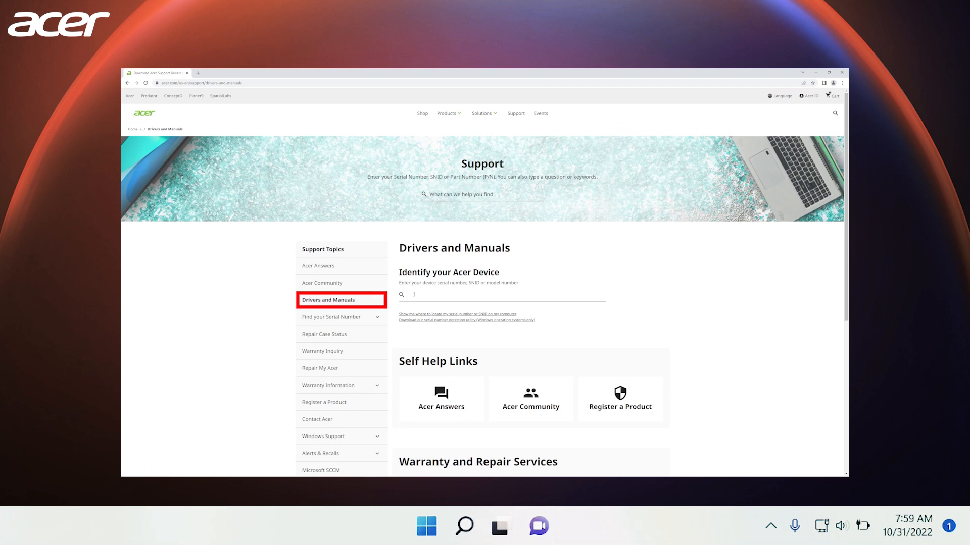
text(PH317-53)
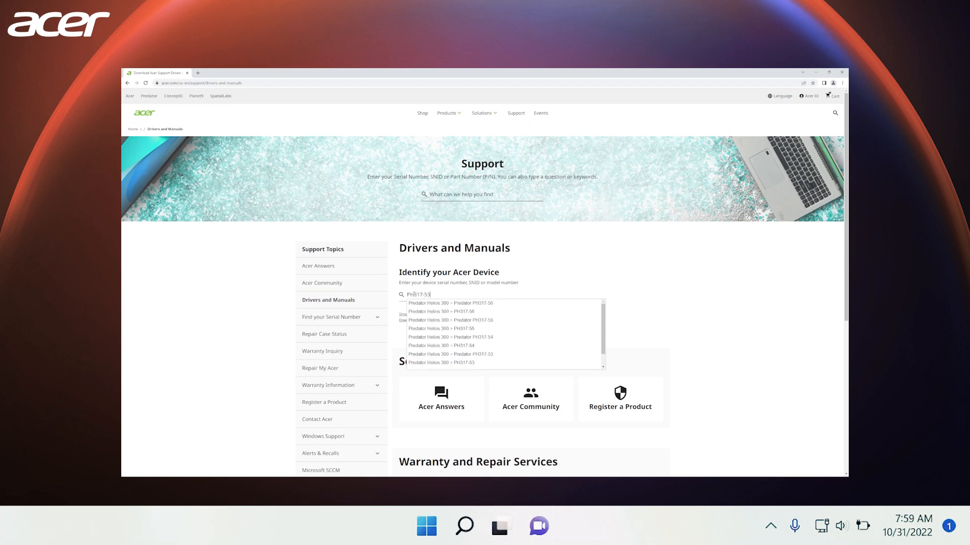
click(455, 363)
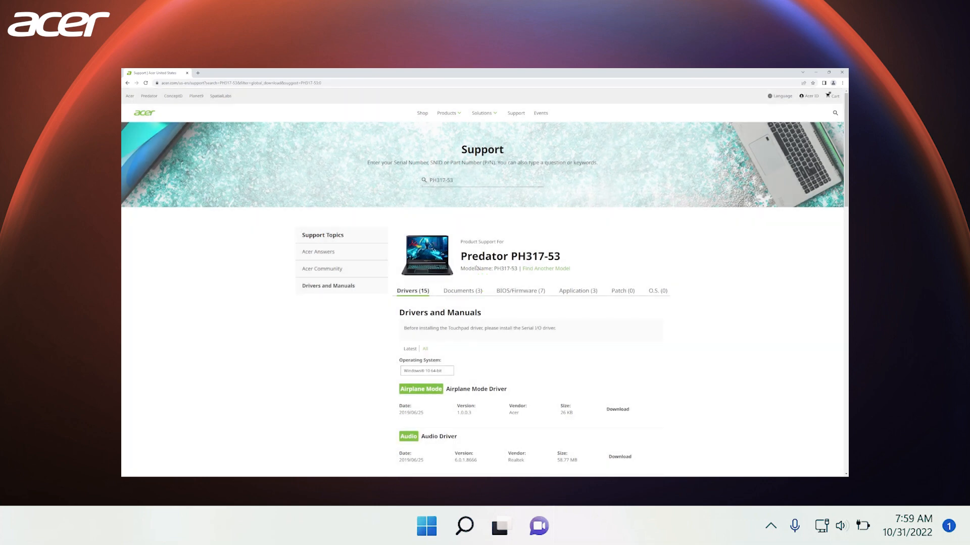
click(577, 291)
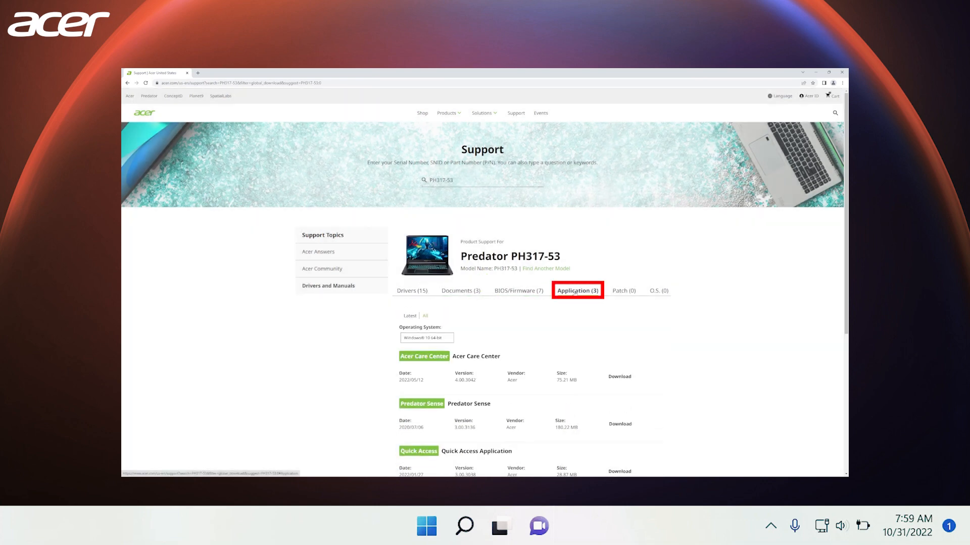
scroll(down, 3)
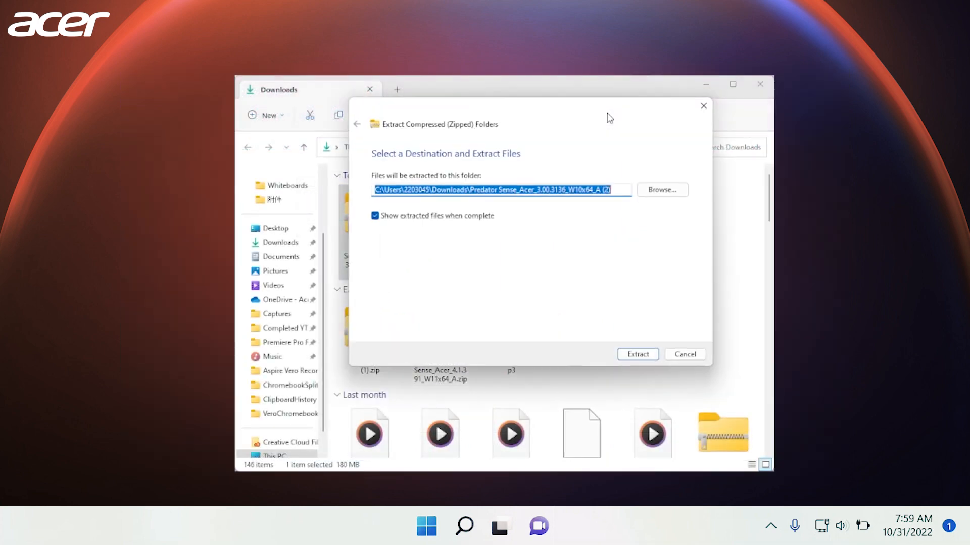
Step: Extract the PredatorSense zip and run Setup.exe from the extracted folder
click(637, 354)
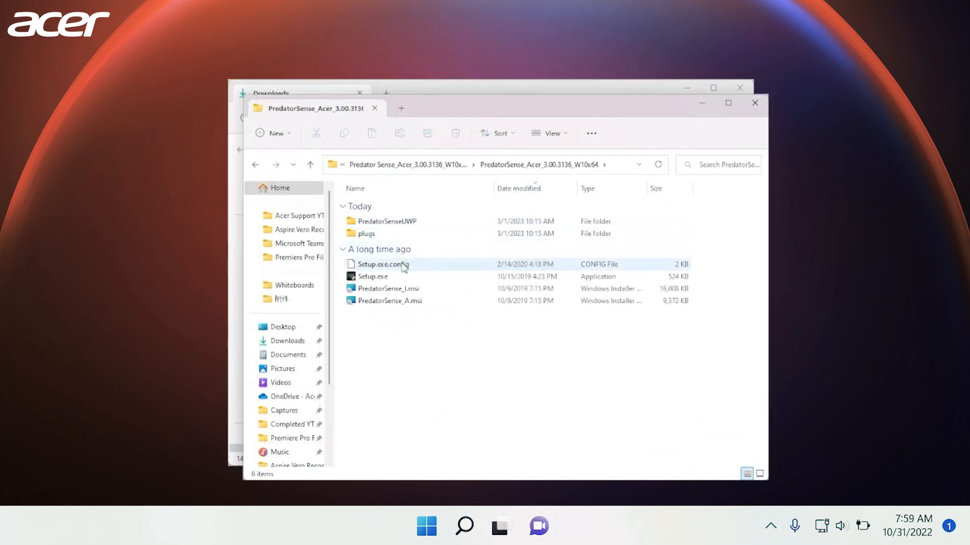
double_click(377, 276)
text(PredatorSen)
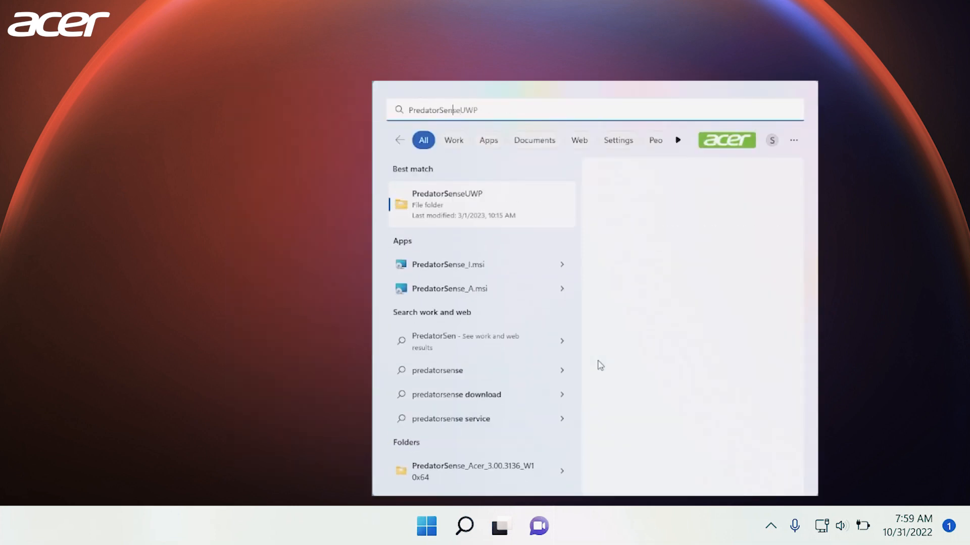
Step: Launch PredatorSense from the Start search results
click(448, 204)
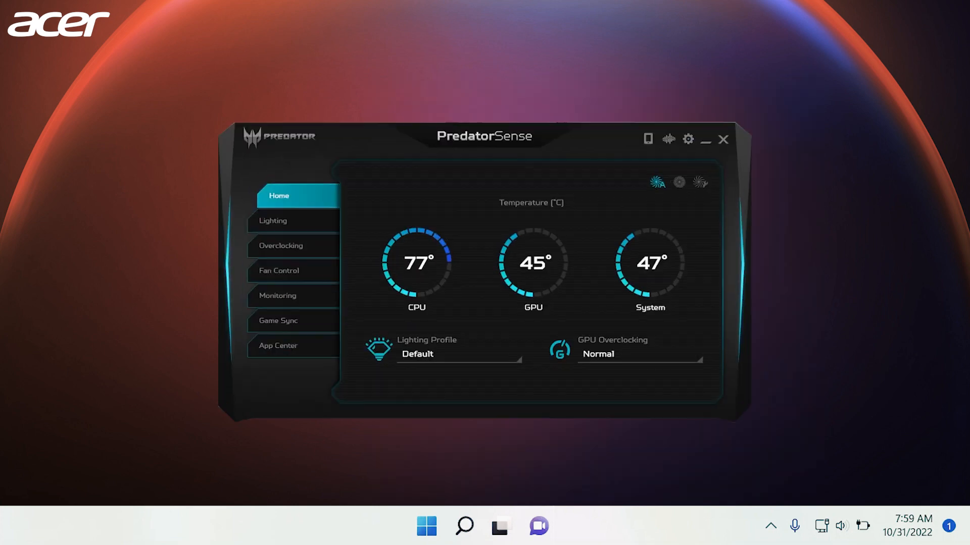